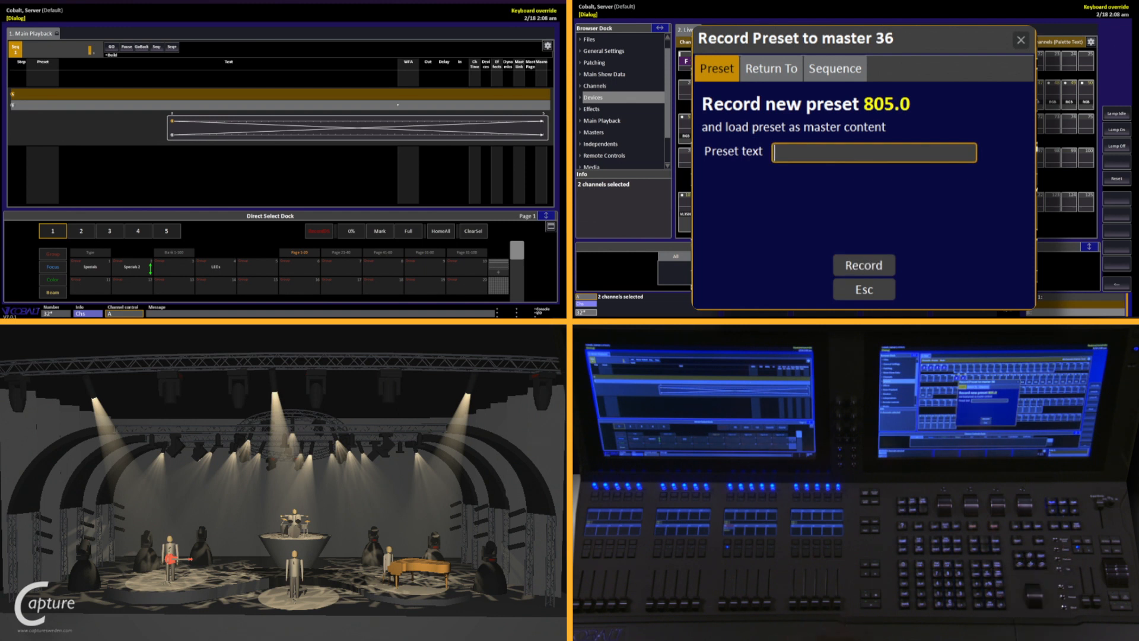
Name new preset 805.0 'Breakup' and record it onto master 36.
type("Break")
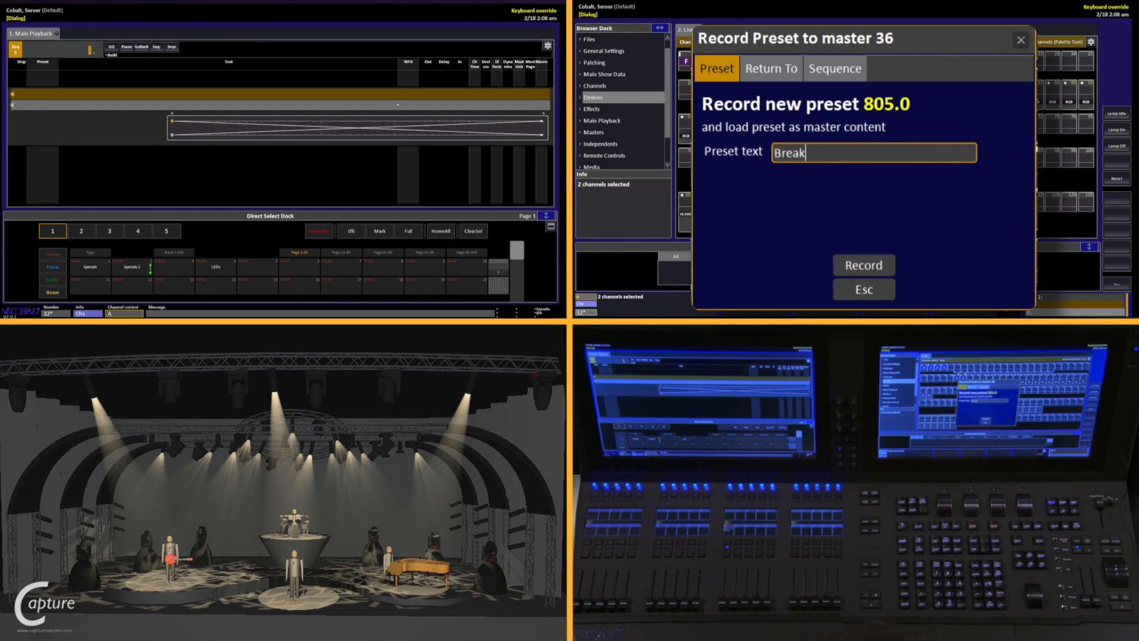
type("up")
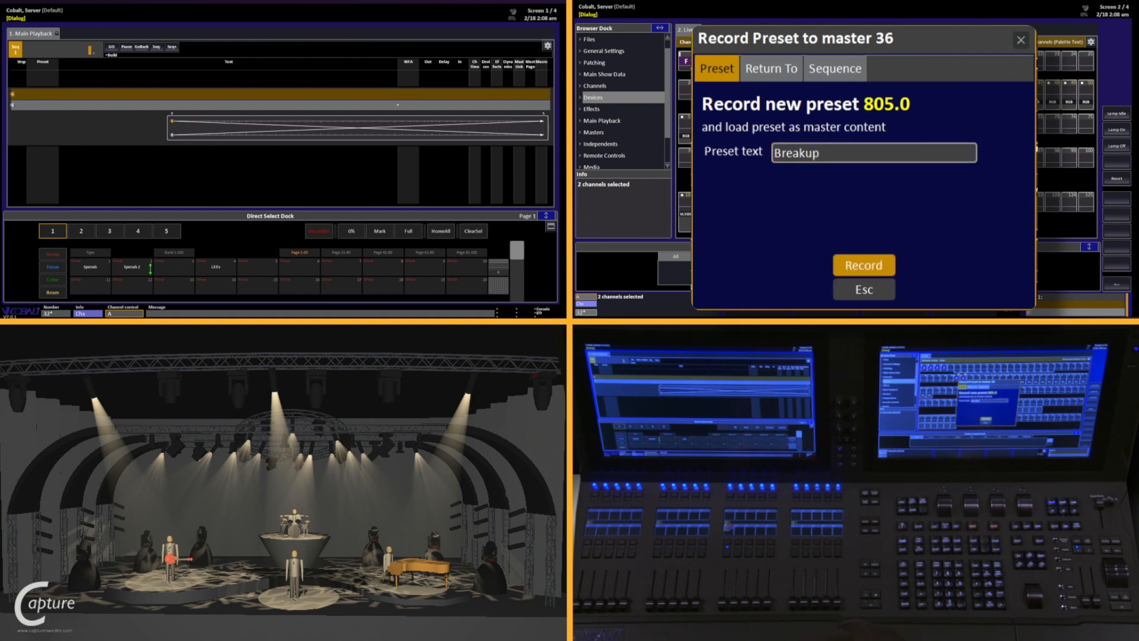
left_click(864, 265)
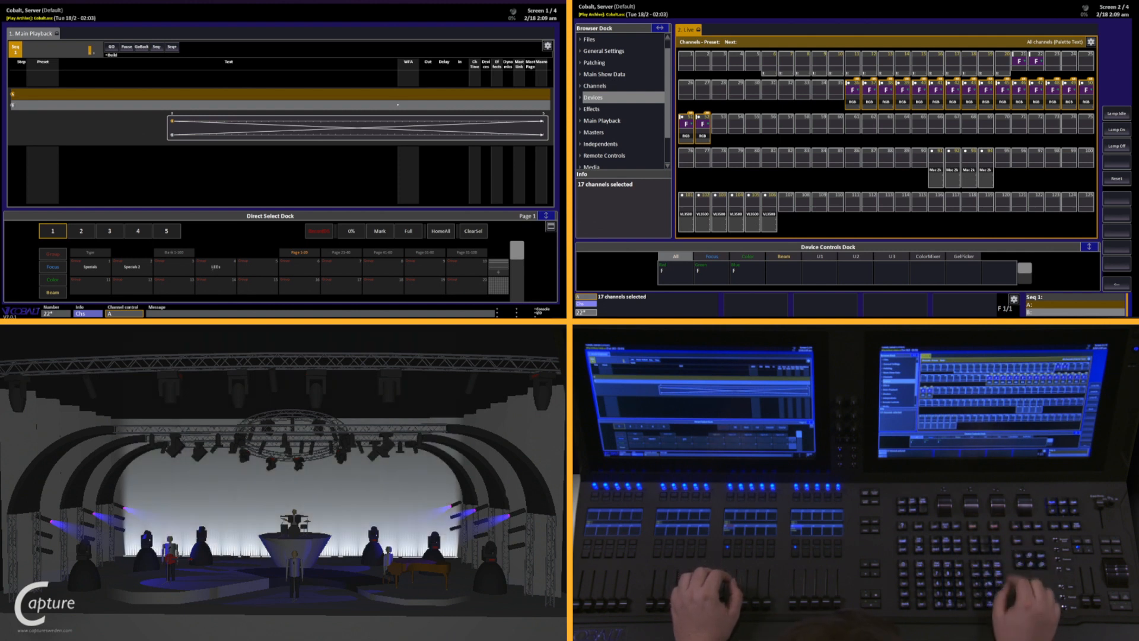
Set the selected channels to blue in the Device Controls Dock for the new look.
left_click(926, 257)
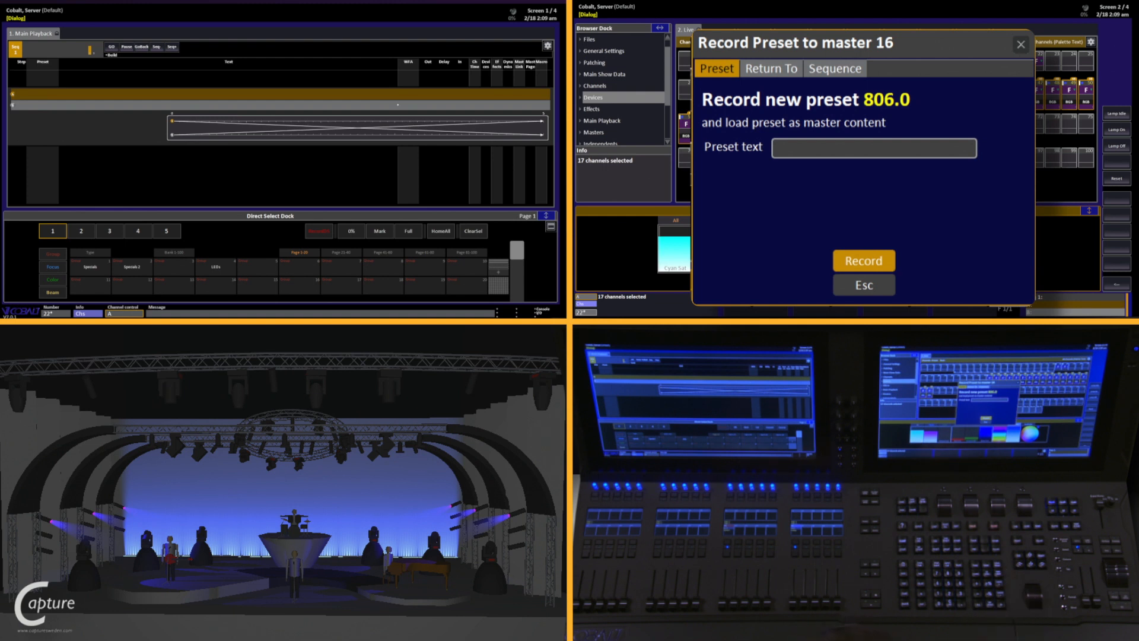
Name new preset 806.0 'Blue' and record it onto master 16.
left_click(873, 147)
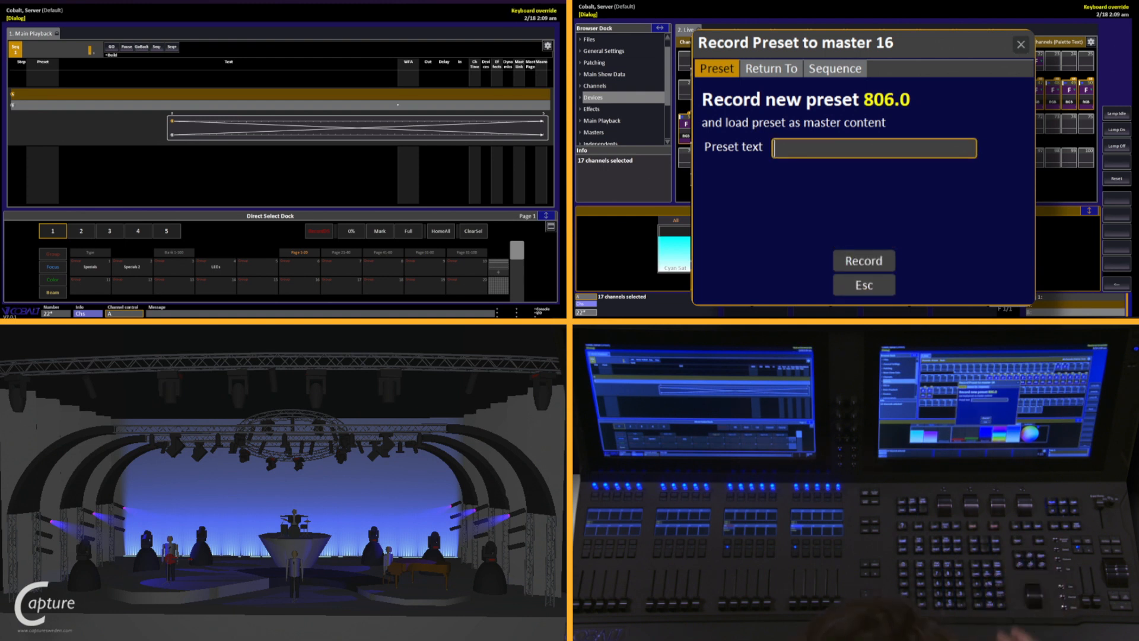
type("Blue")
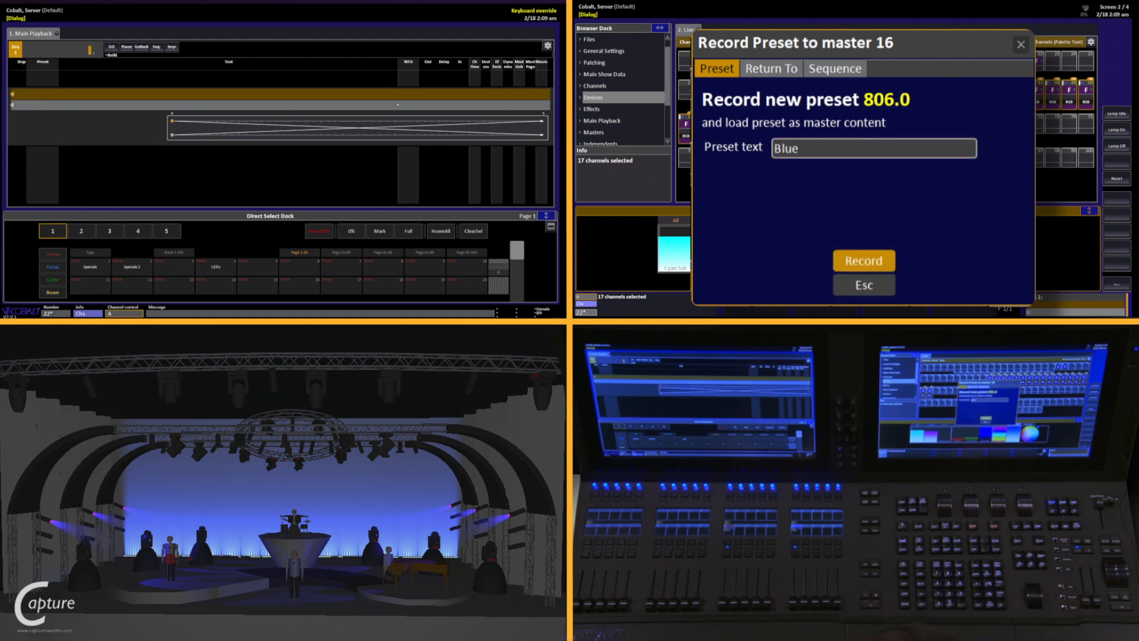
left_click(864, 260)
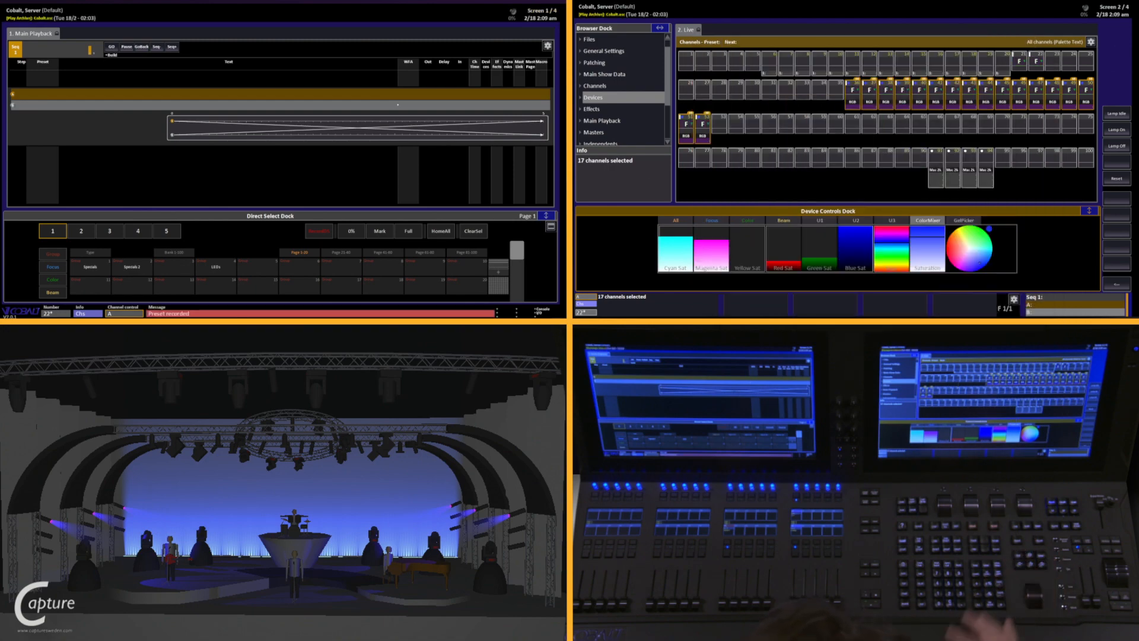